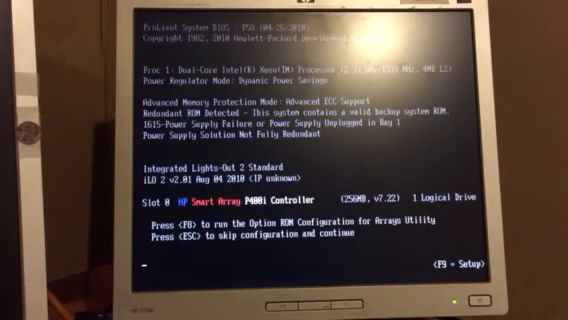
Step: Launch the Smart Array P400i Option ROM Configuration for Arrays utility with F8 during POST
{"action": "key", "text": "f8"}
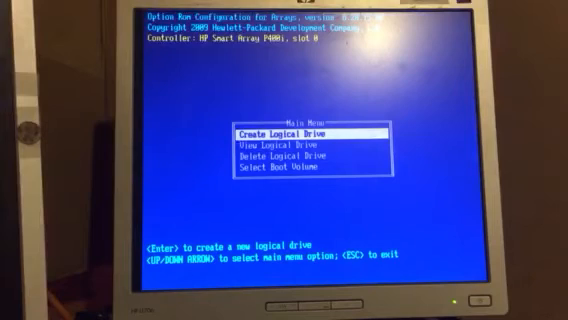